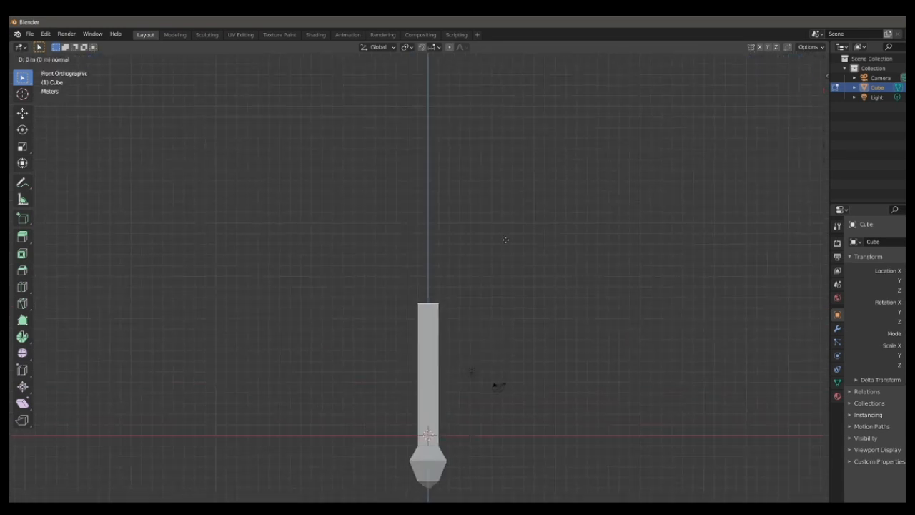
Step: Add a Mirror modifier to the hilt and extrude matching swept-up crossguard wings
key("Tab")
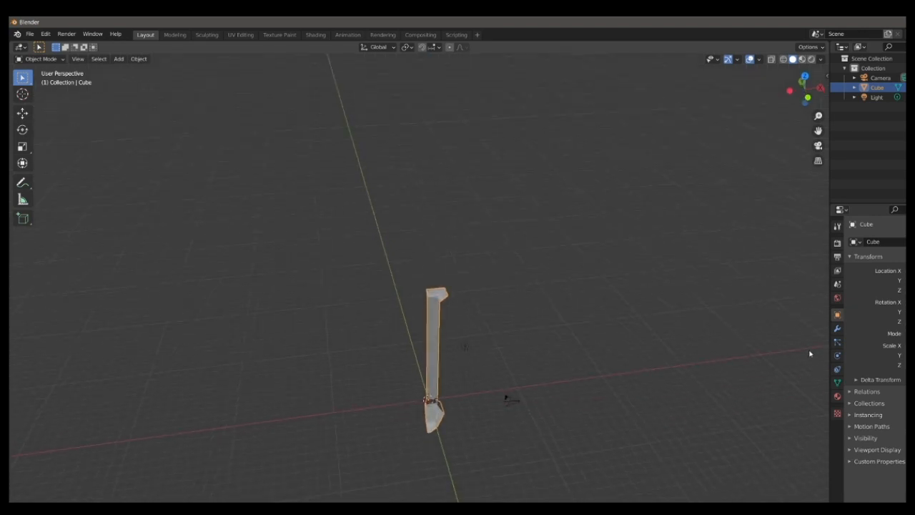
left_click(868, 241)
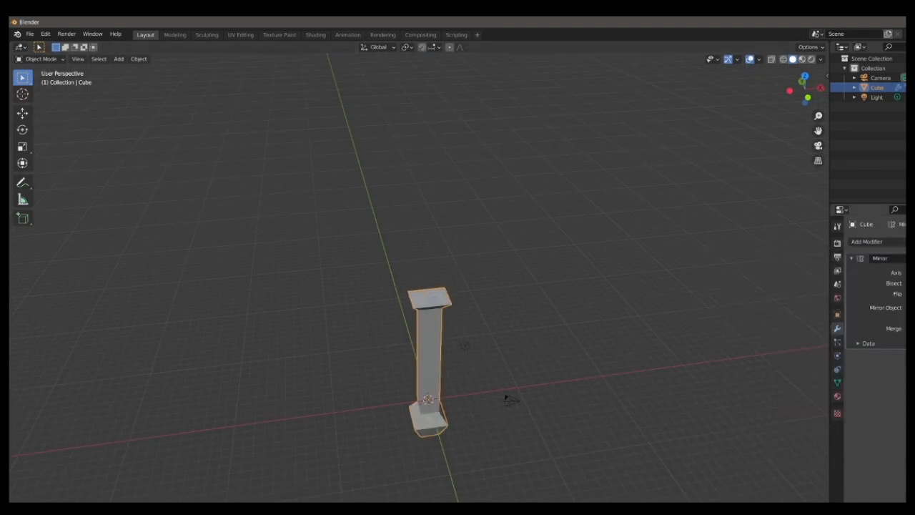
key("Tab")
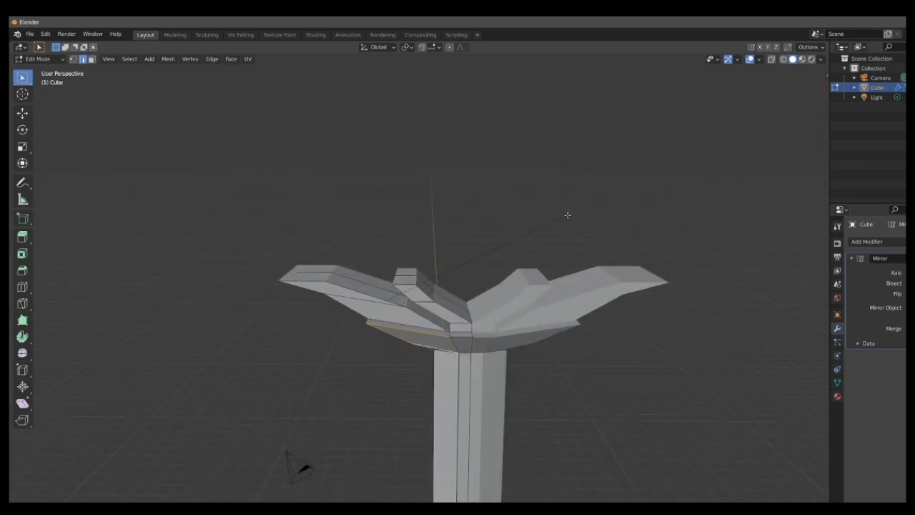
key("Tab")
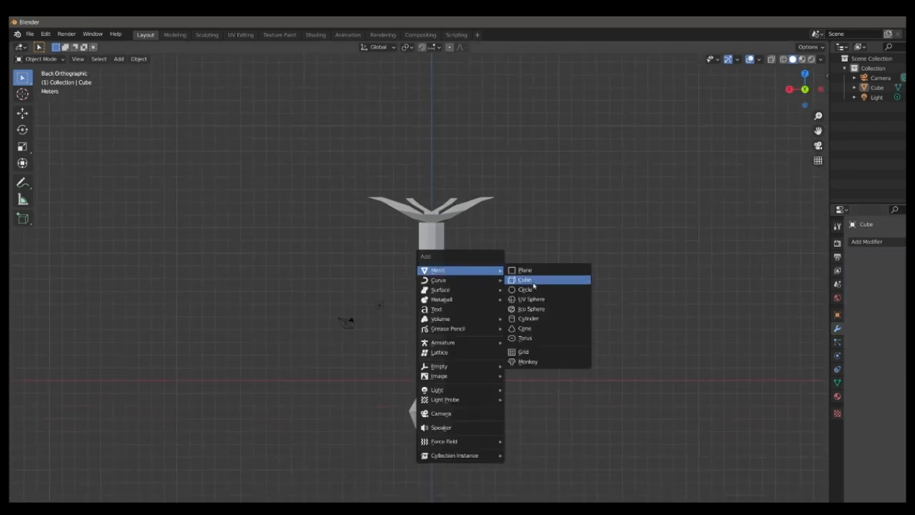
Step: Add a cylinder and scale it into a thin flat ring around the lower grip
left_click(528, 318)
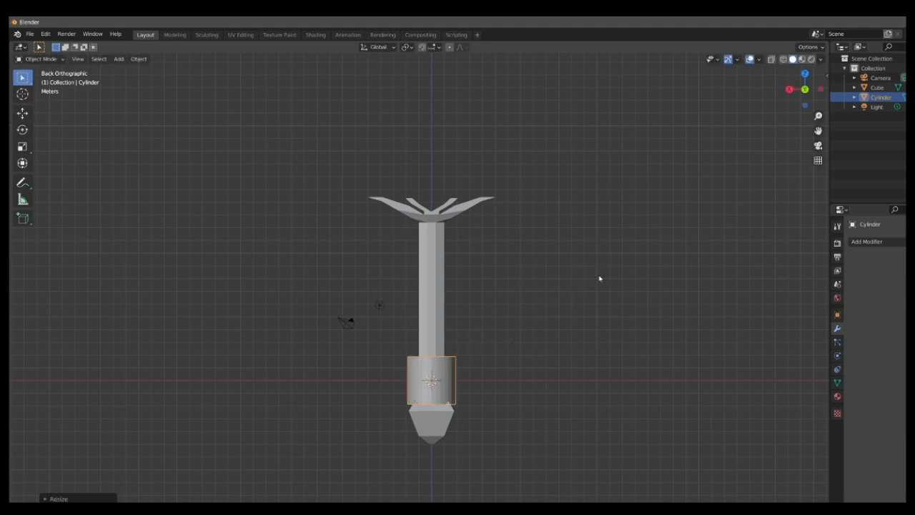
key("Tab")
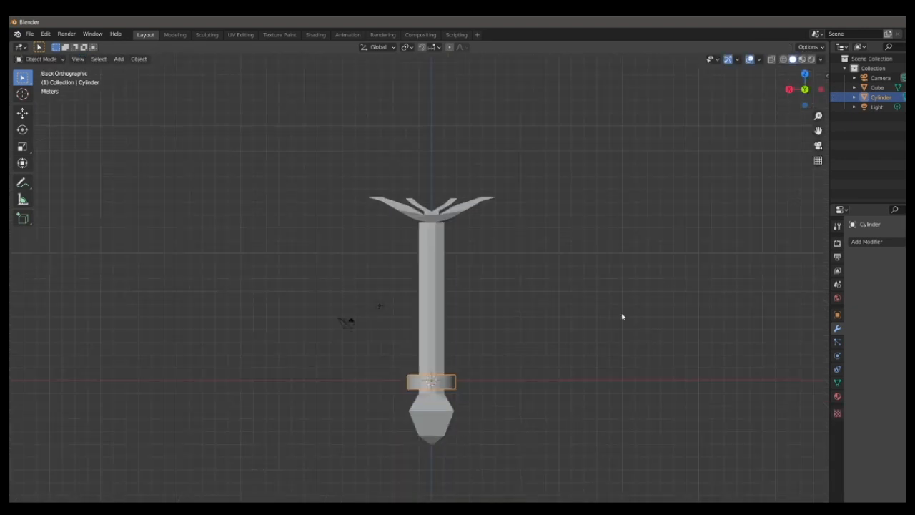
key("s")
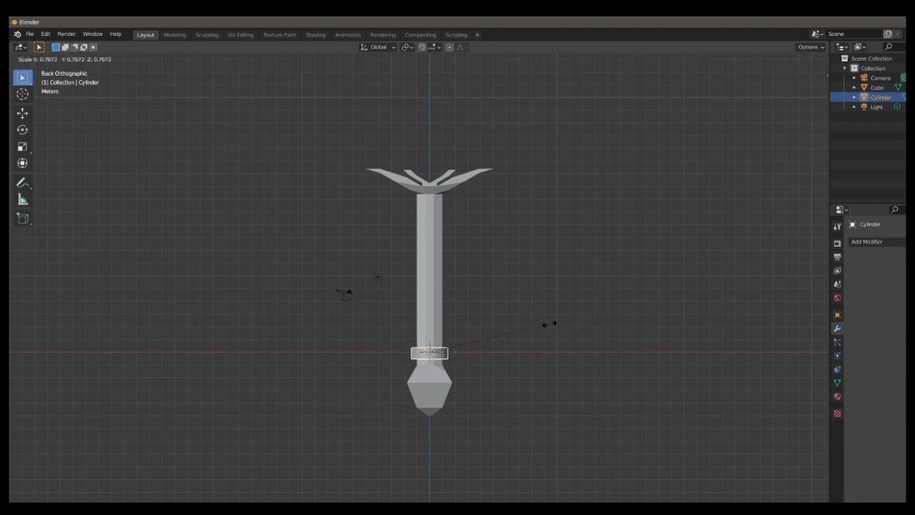
Step: Give the ring Array, Shrinkwrap and Solidify modifiers so it wraps up the grip
left_click(867, 241)
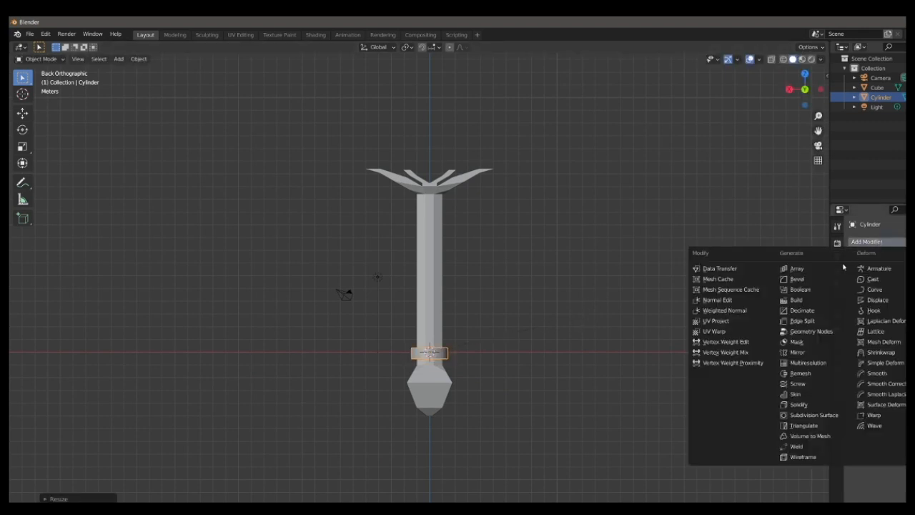
left_click(796, 269)
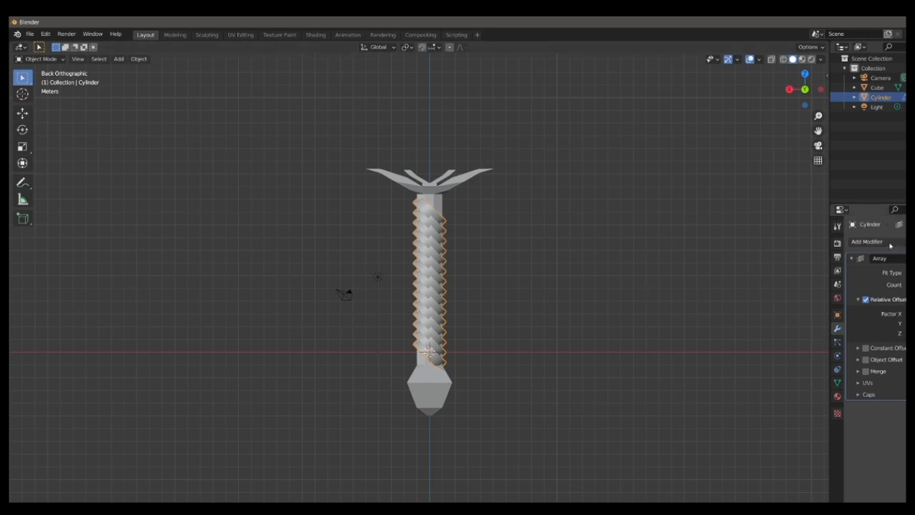
left_click(868, 241)
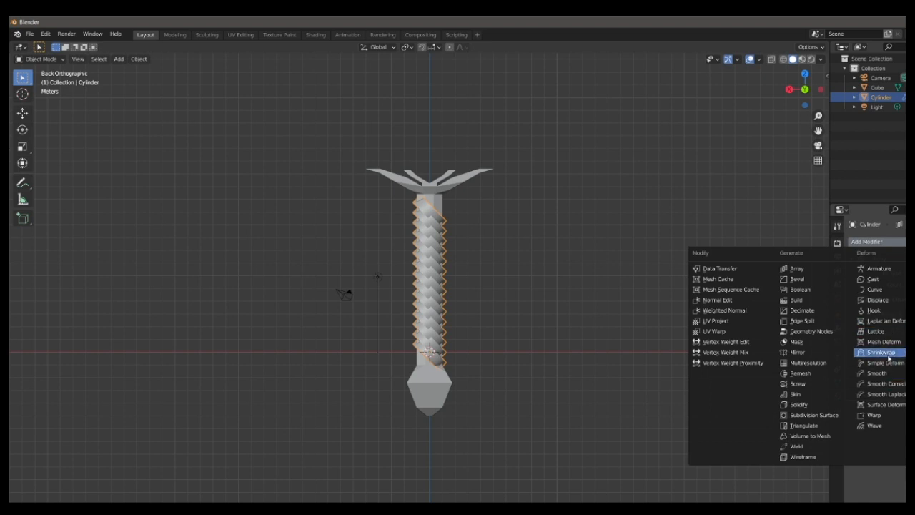
left_click(798, 268)
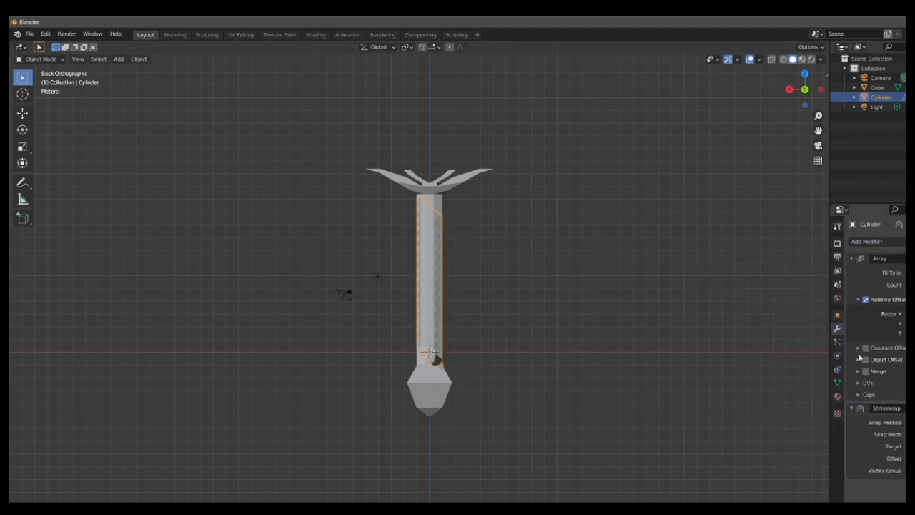
left_click(867, 241)
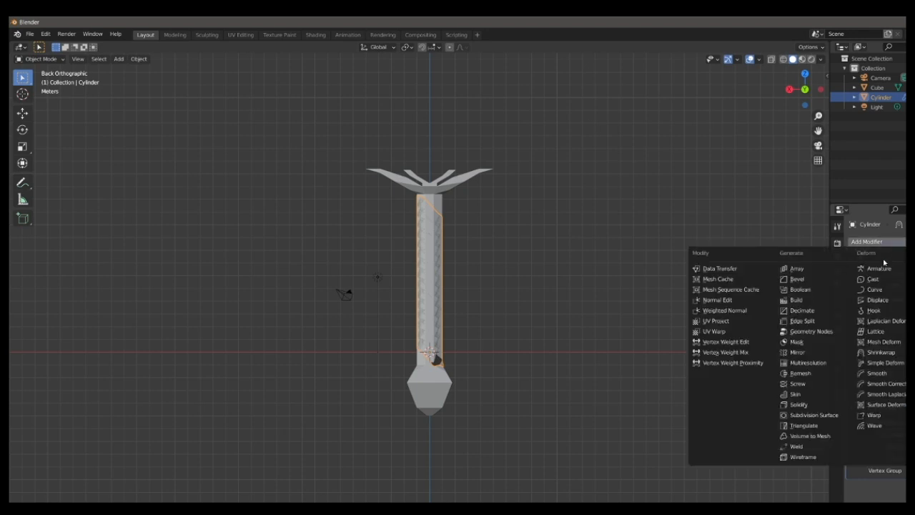
left_click(798, 268)
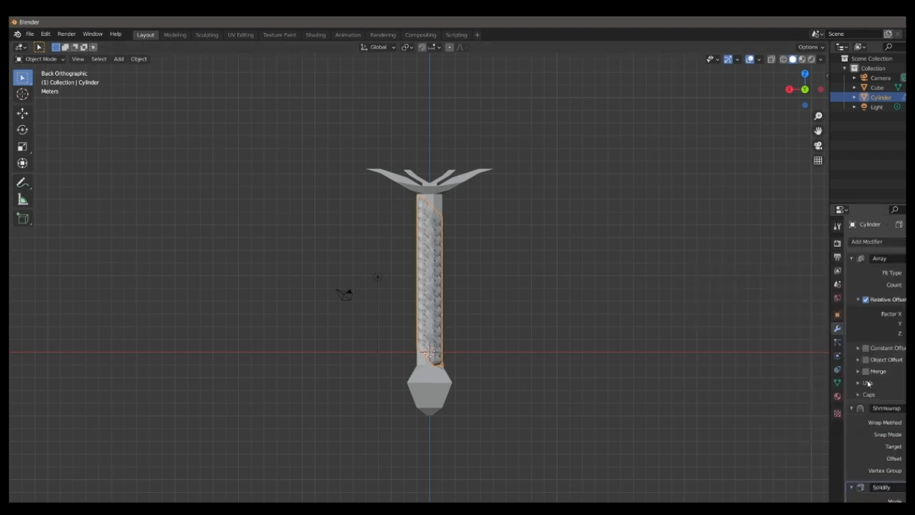
scroll("down", 3)
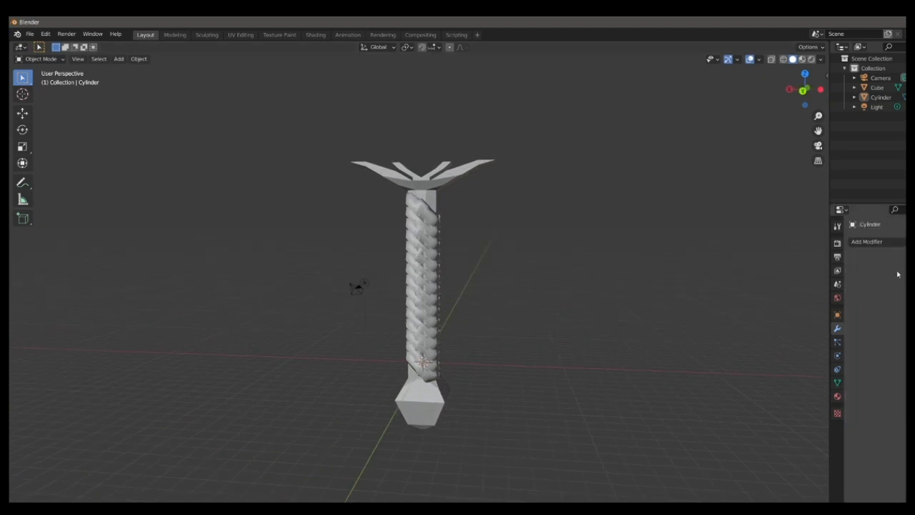
Step: Duplicate the wrapping, rotate the copy to crisscross, and join both into one mesh
left_click(422, 286)
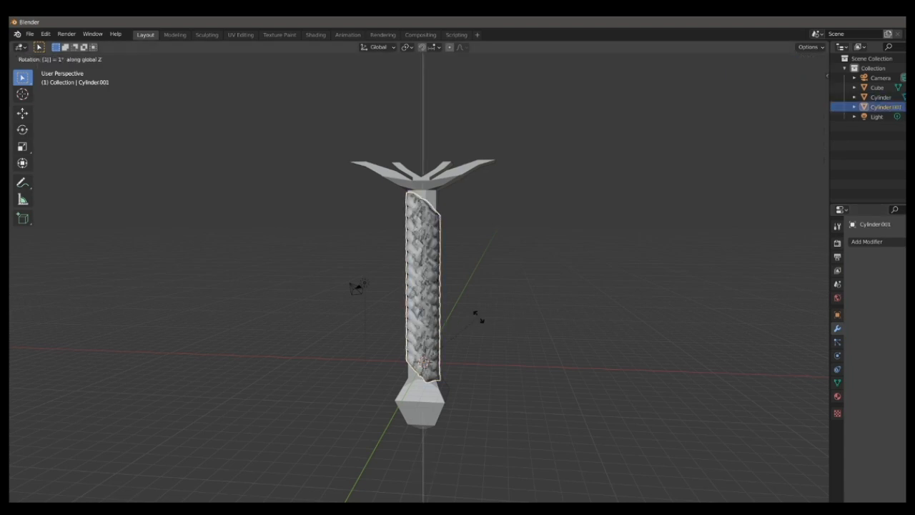
key("Tab")
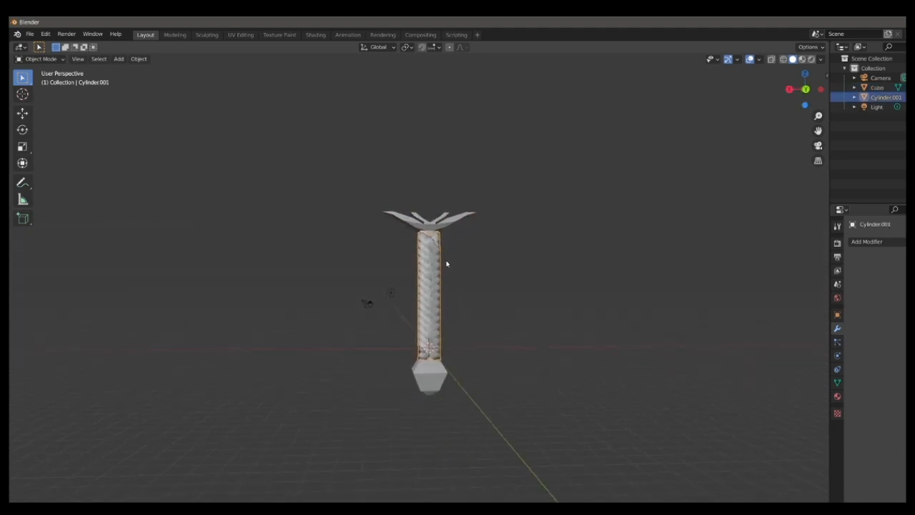
left_click(316, 34)
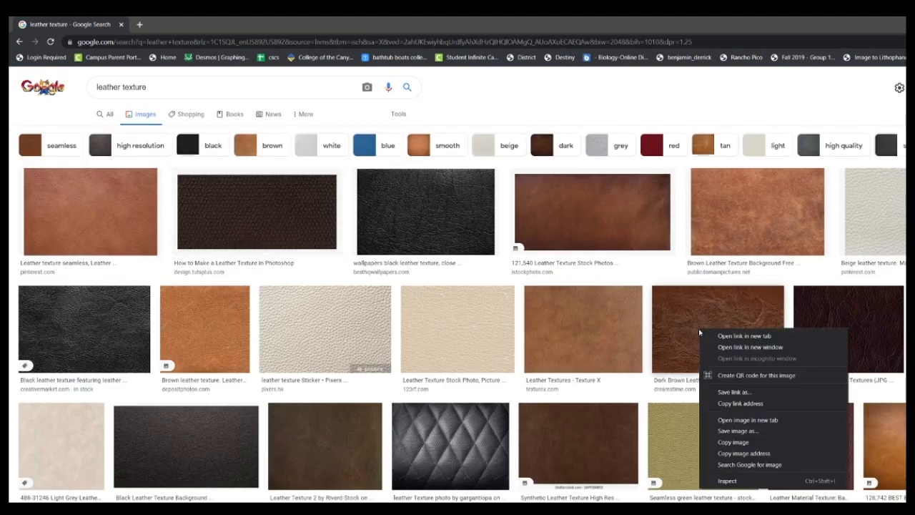
Step: Download the vintage brown leather texture from the Google Images leather results
left_click(738, 430)
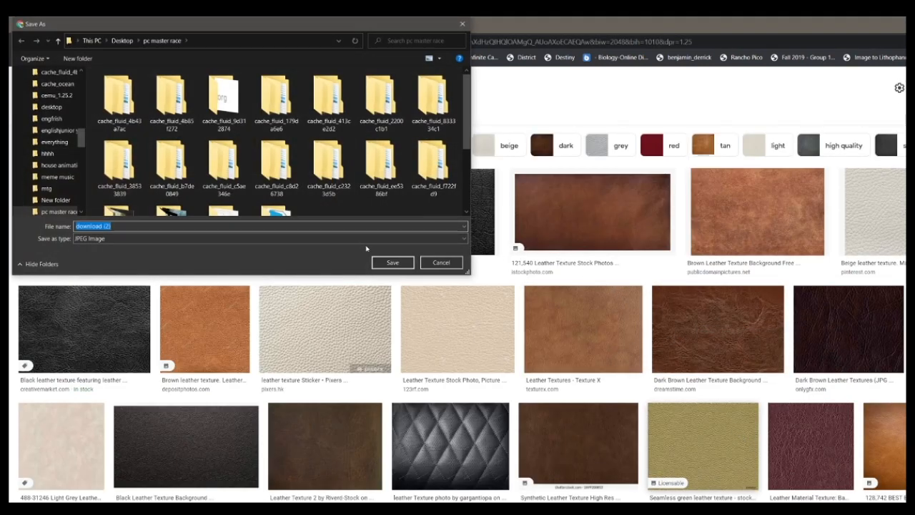
left_click(441, 262)
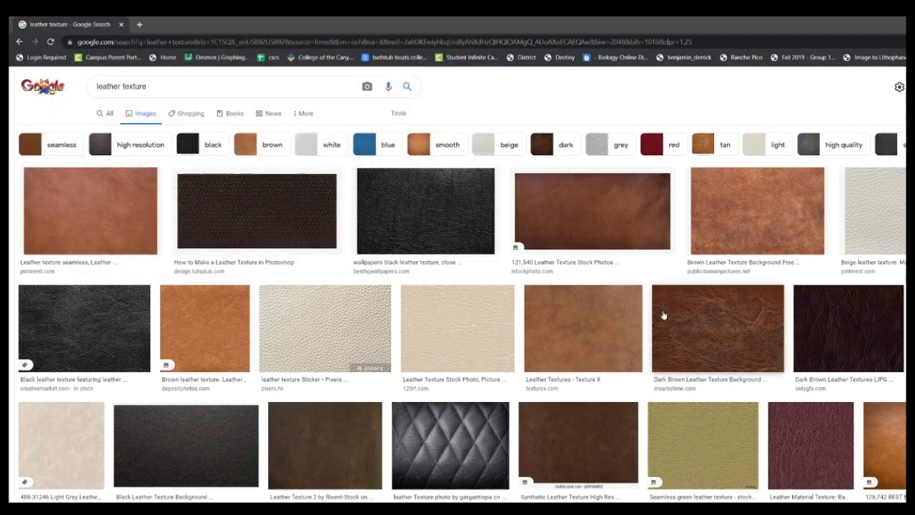
scroll("down", 3)
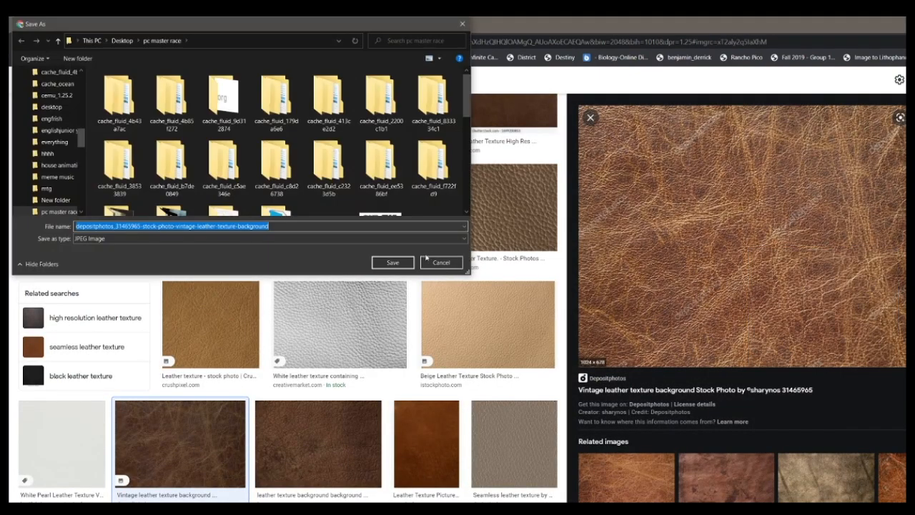
left_click(441, 262)
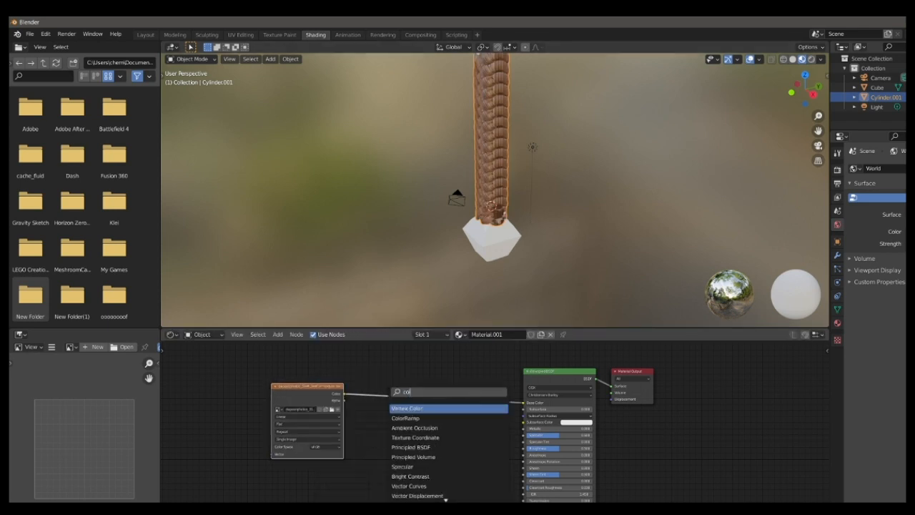
Step: Add ColorRamp and Musgrave Texture nodes to the grip material for bump detail
left_click(406, 418)
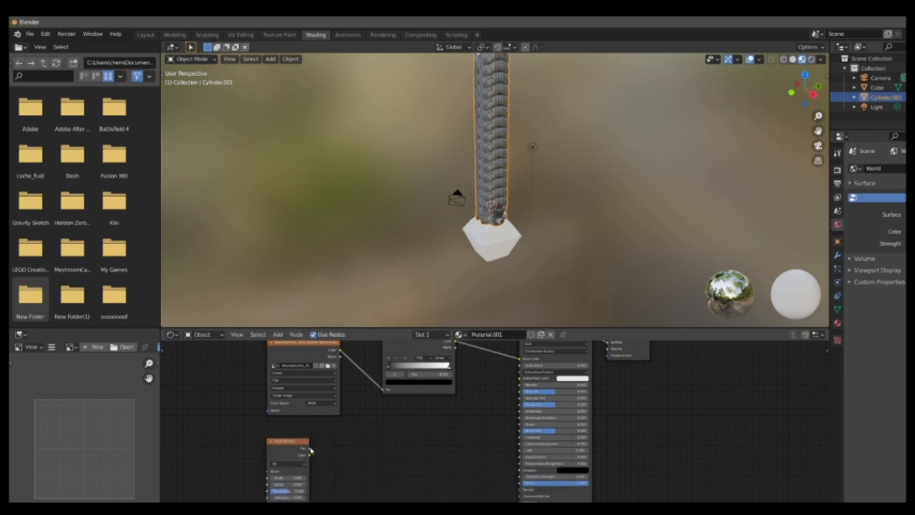
left_click(278, 334)
type("mu")
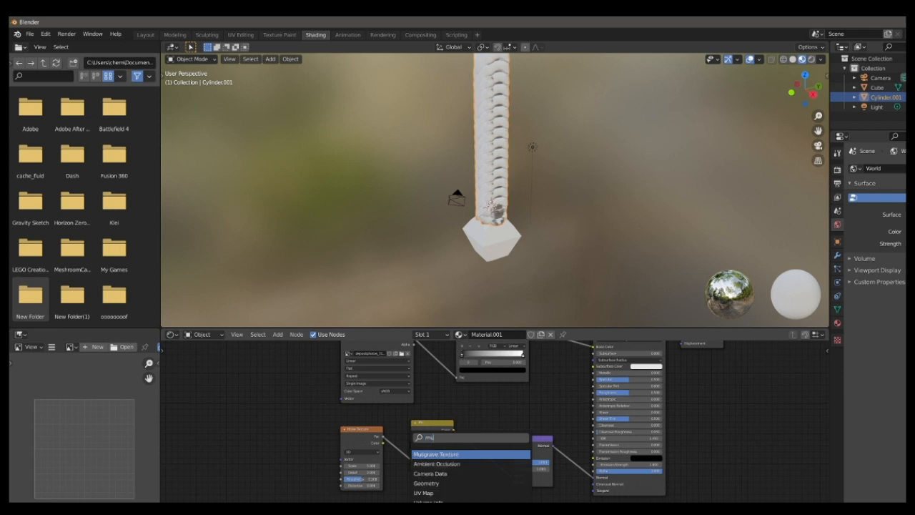
left_click(436, 454)
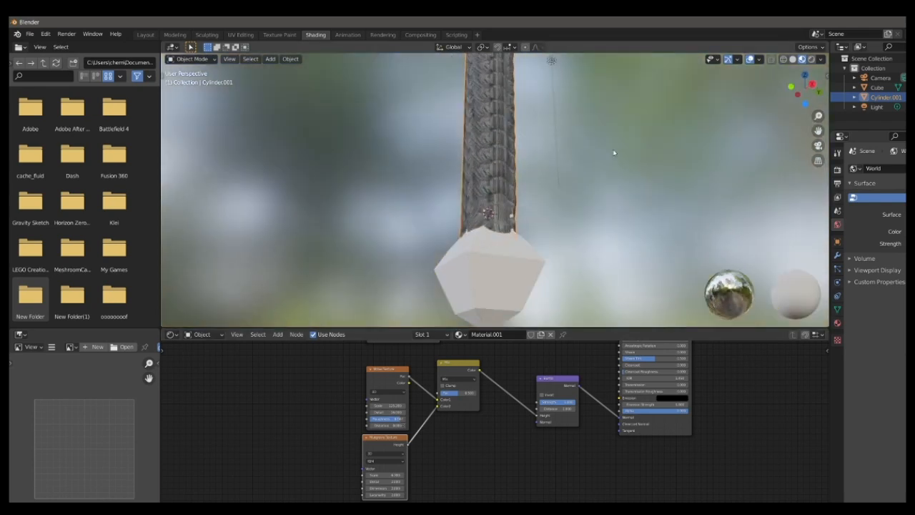
left_click(241, 35)
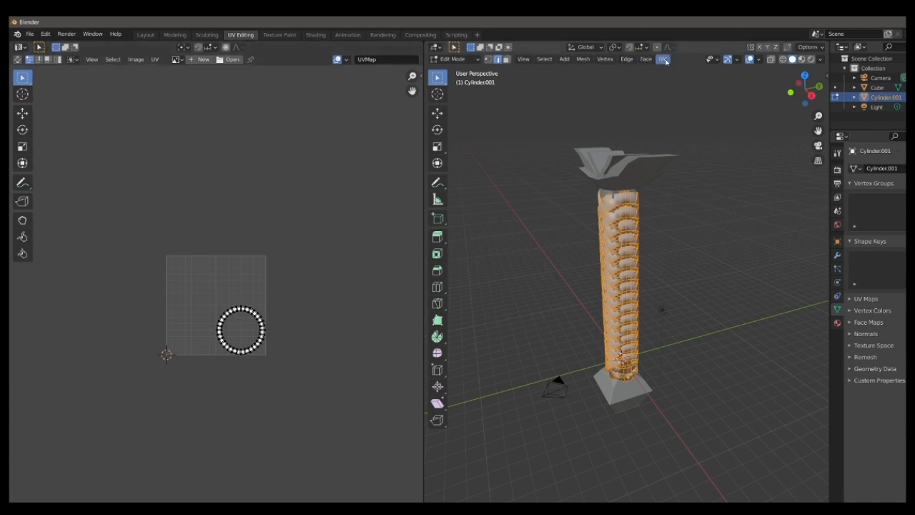
Step: Unwrap all faces of Cylinder.001 into UV islands
left_click(663, 59)
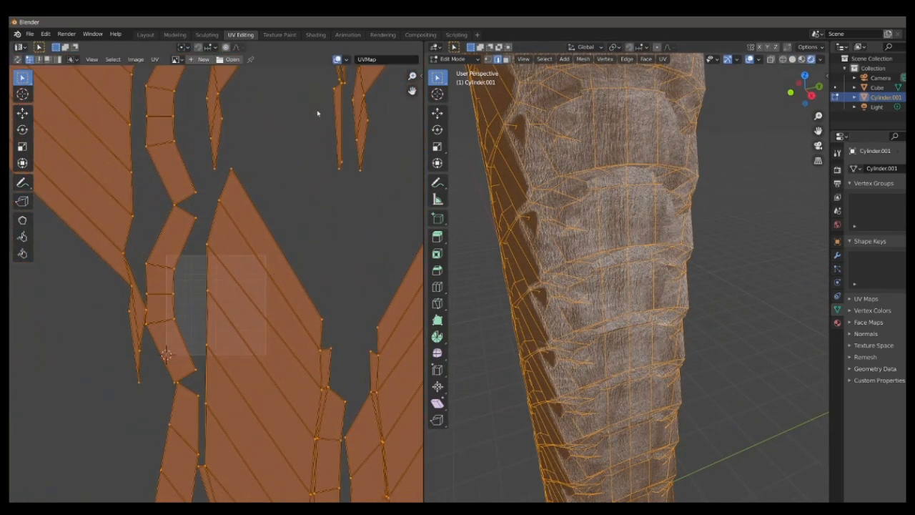
Step: Select the crossguard and wire a Noise Texture node into its shader
left_click(145, 35)
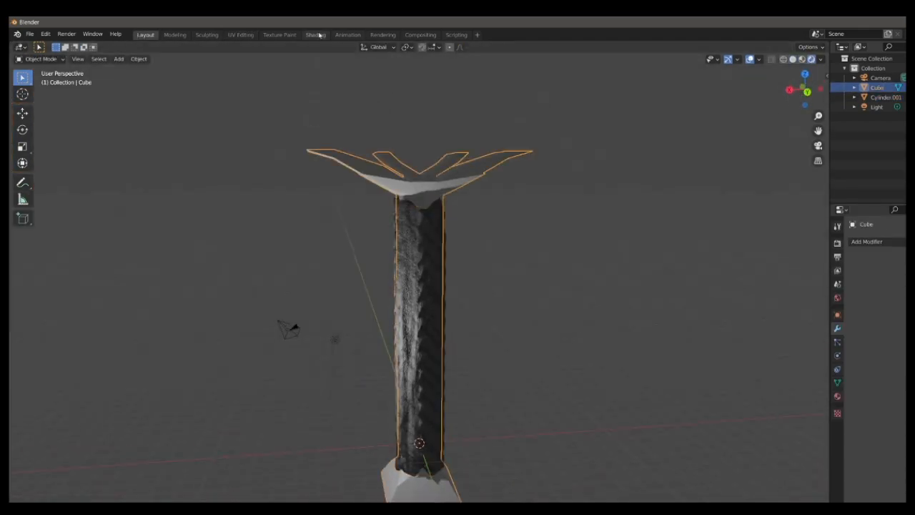
left_click(315, 34)
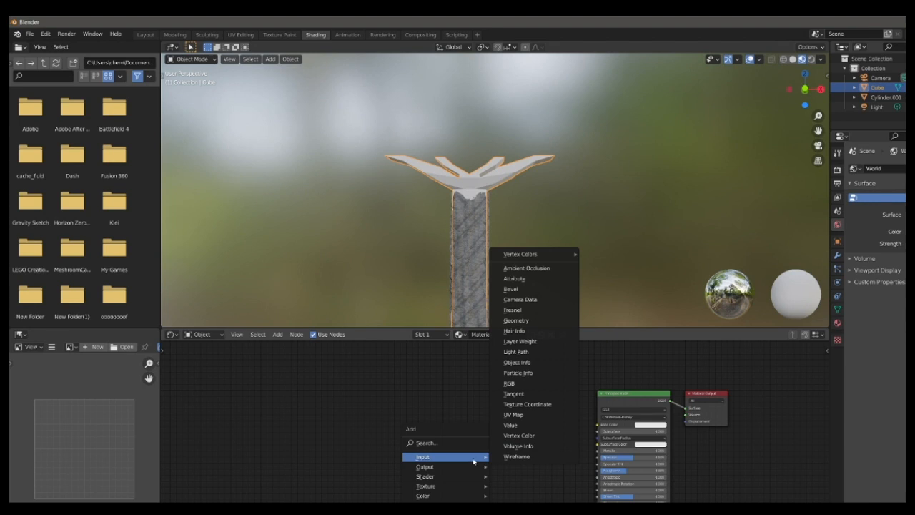
type("noi")
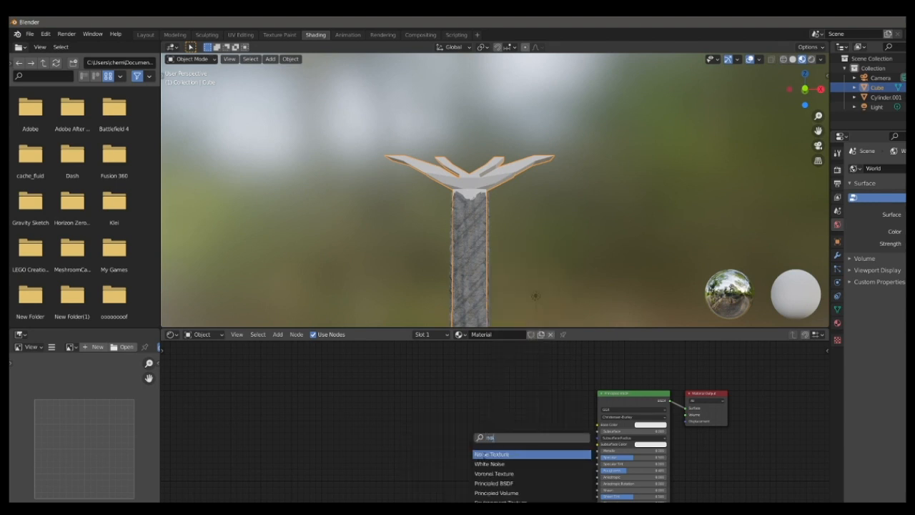
left_click(500, 454)
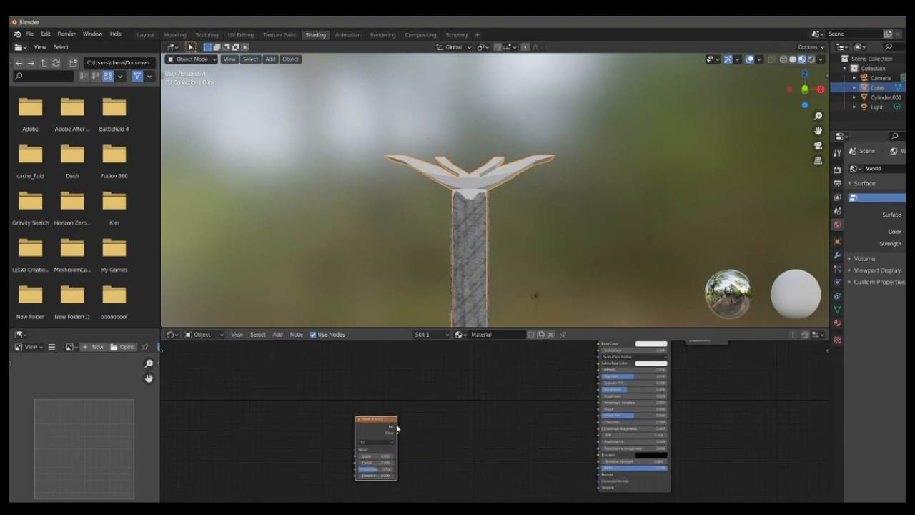
left_click_drag(397, 432, 598, 479)
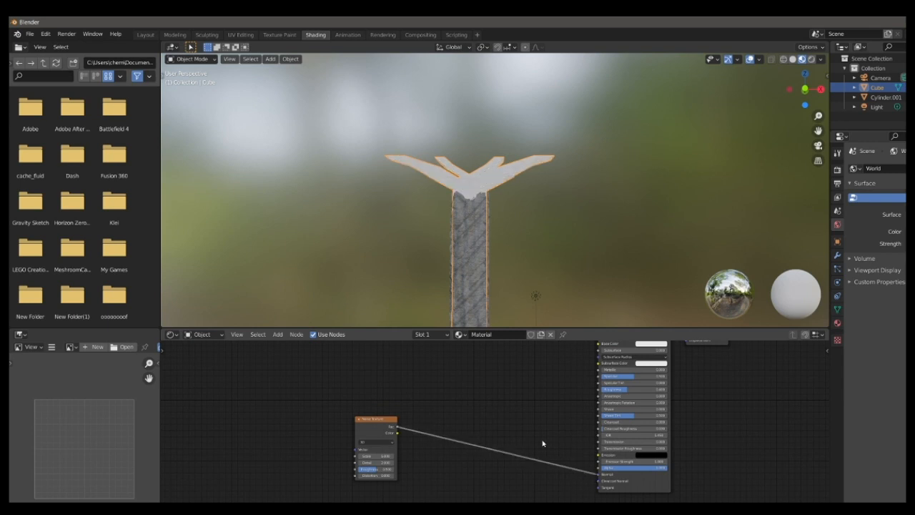
Step: Add Bump and Mix nodes to the crossguard material
left_click(277, 334)
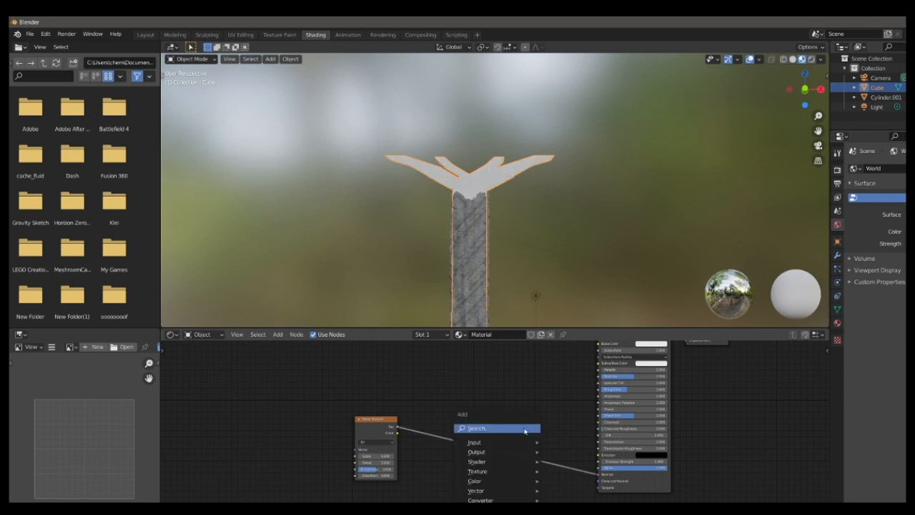
type("bump")
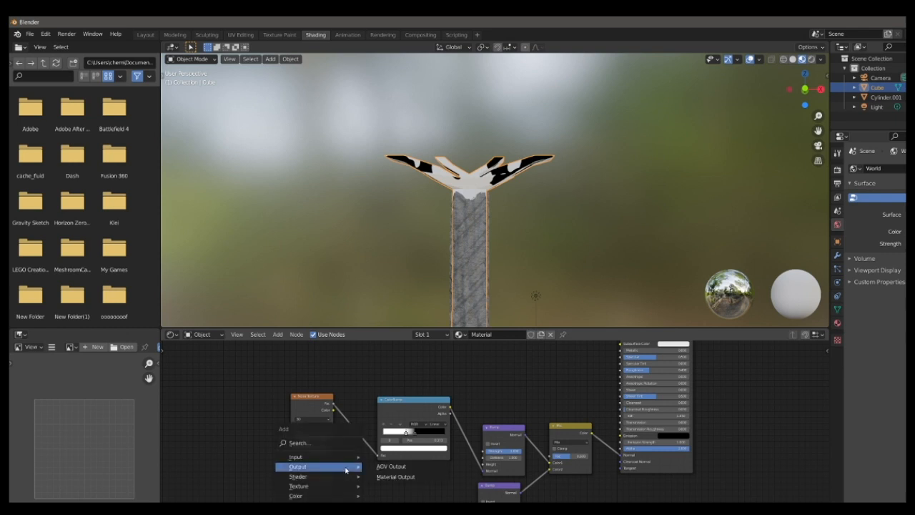
type("m")
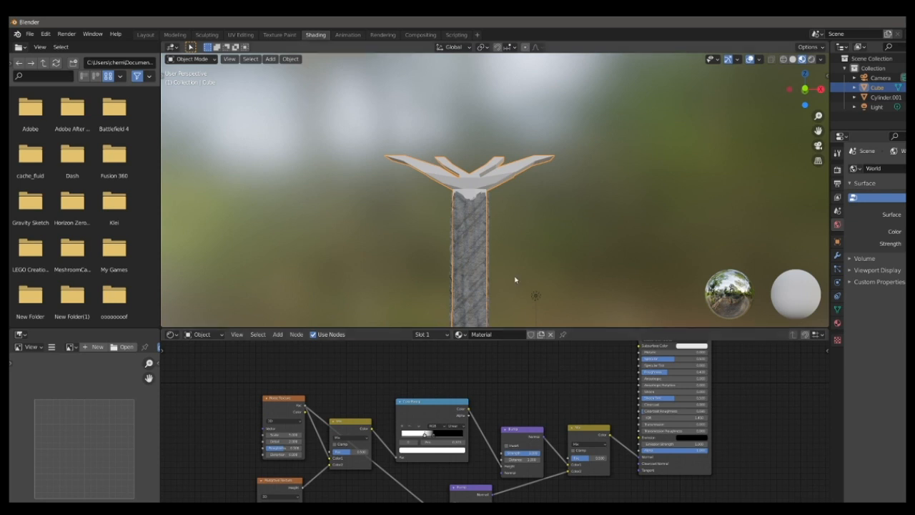
mouse_move(379, 279)
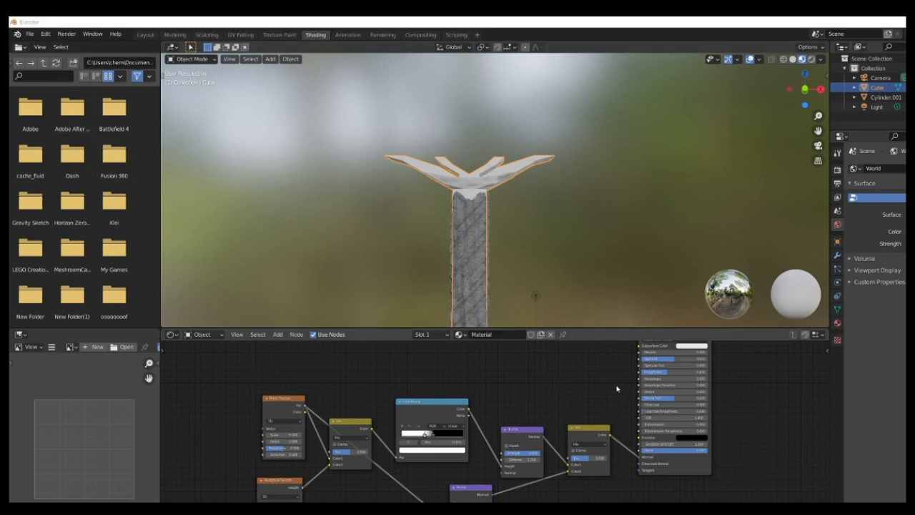
left_click(29, 33)
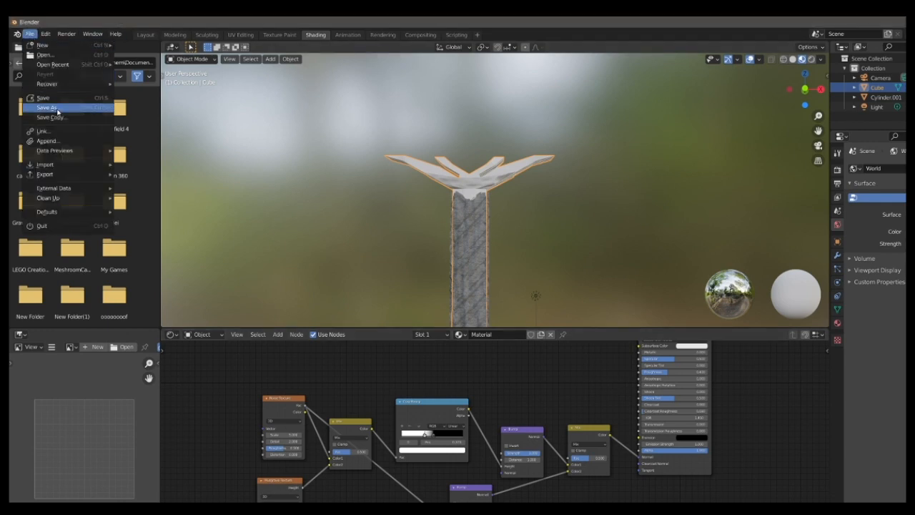
Step: Save the project as 'sword 101' and set the crossguard's Metallic to 1.0
left_click(46, 107)
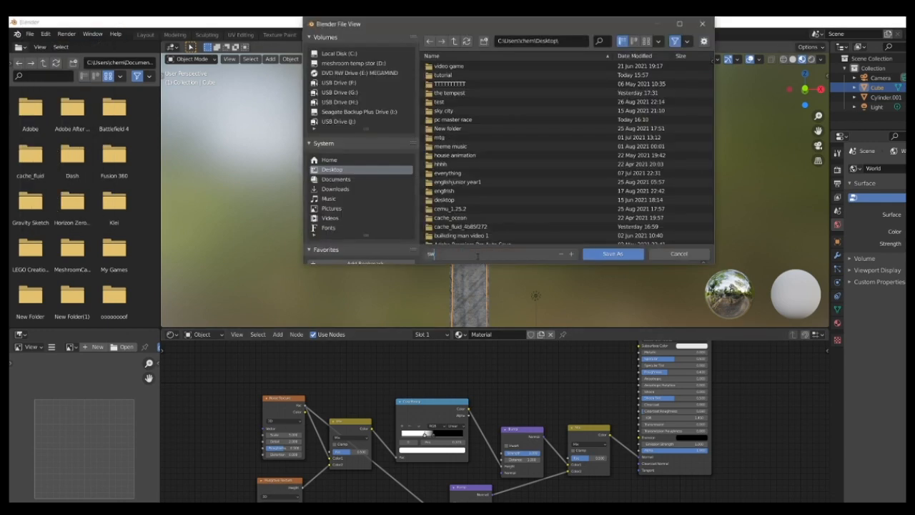
type("sword 101")
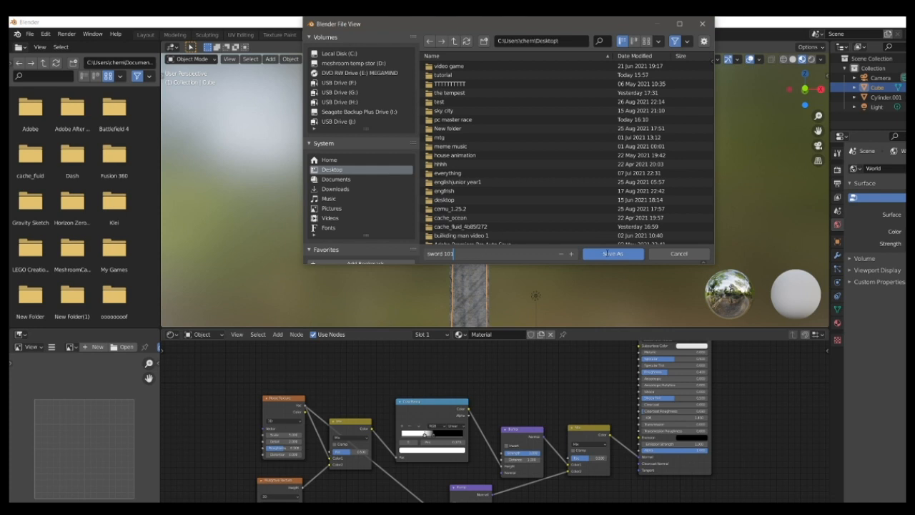
left_click(613, 254)
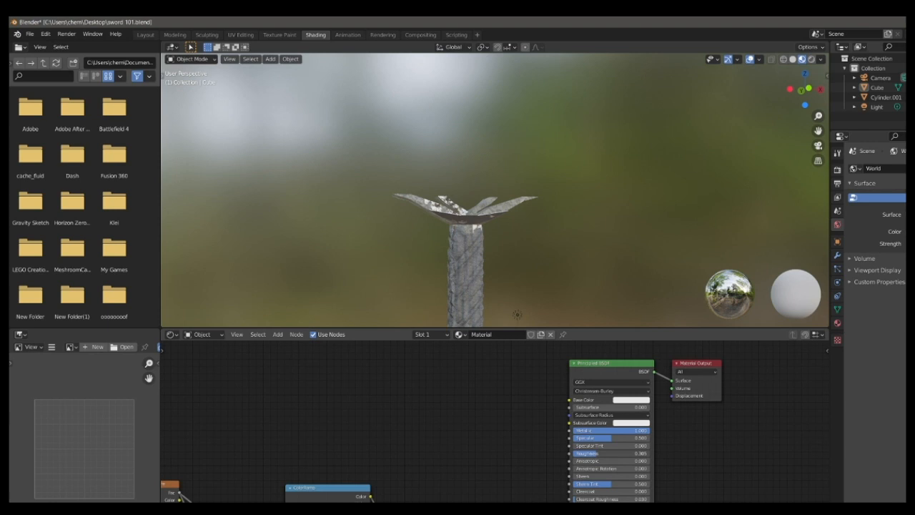
Step: Add a Noise Texture and connect its Fac to the Principled BSDF Roughness
type("noi")
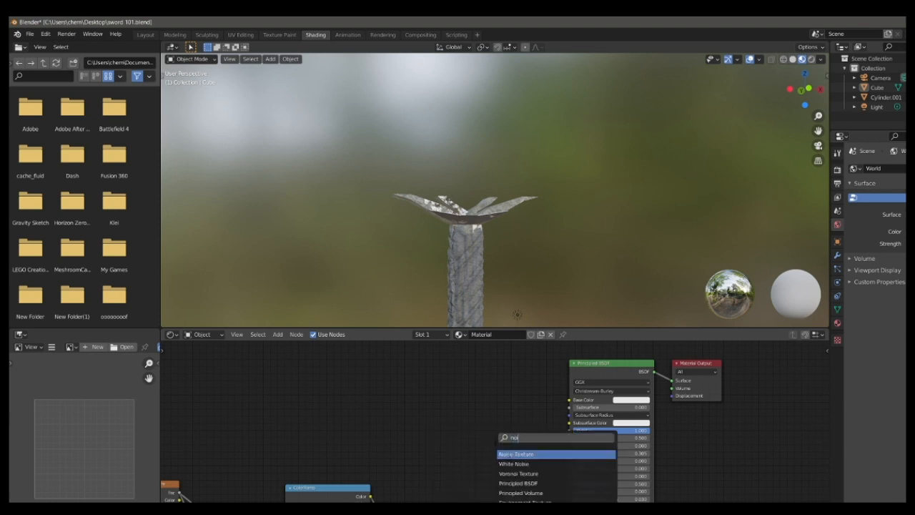
left_click(516, 454)
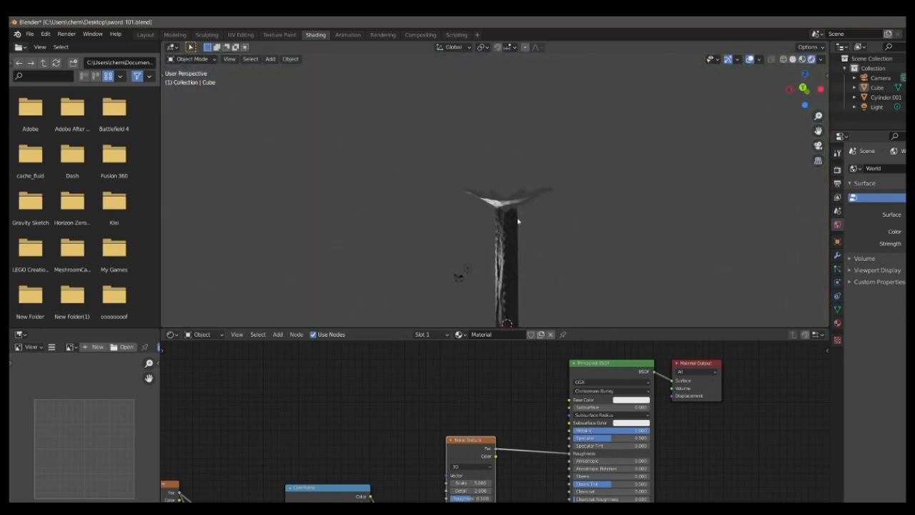
left_click(29, 34)
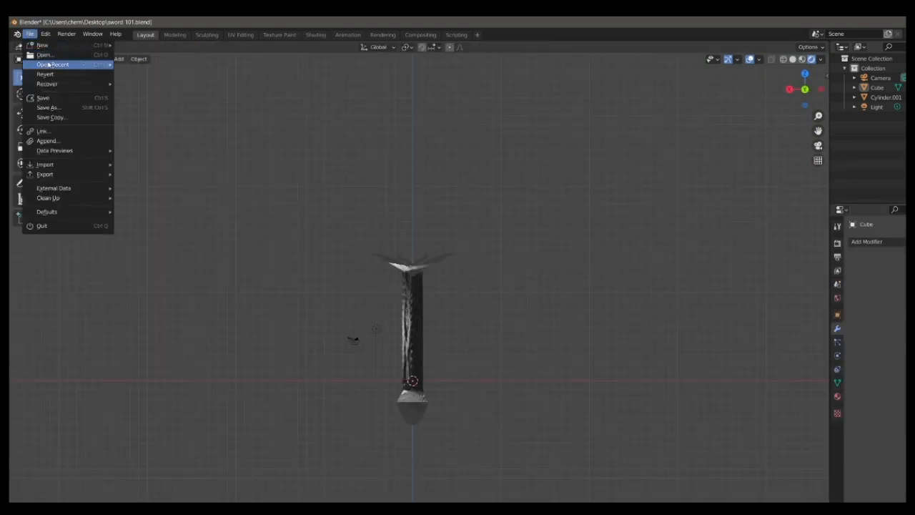
Step: Add an Ico Sphere mesh at the top of the crossguard for the pommel
left_click(431, 264)
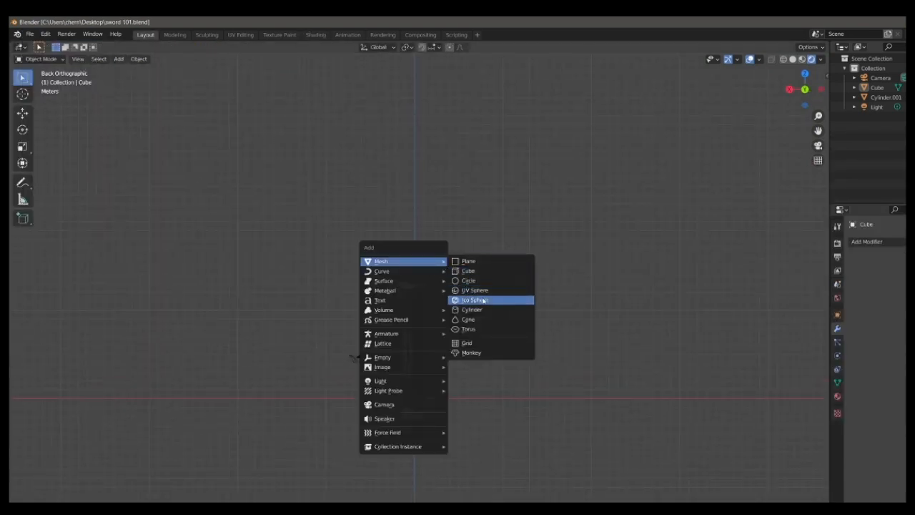
left_click(476, 290)
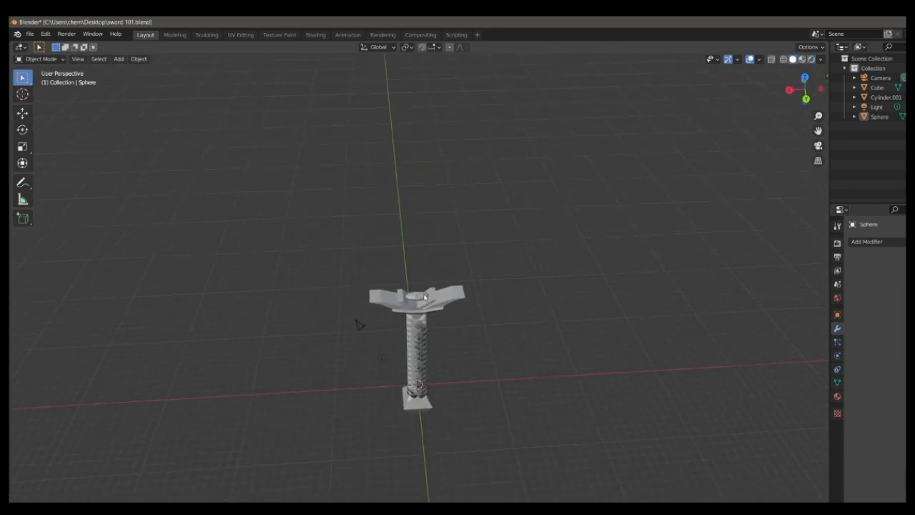
Step: Select the Sphere and attach a new Emitter particle system to it
left_click(837, 242)
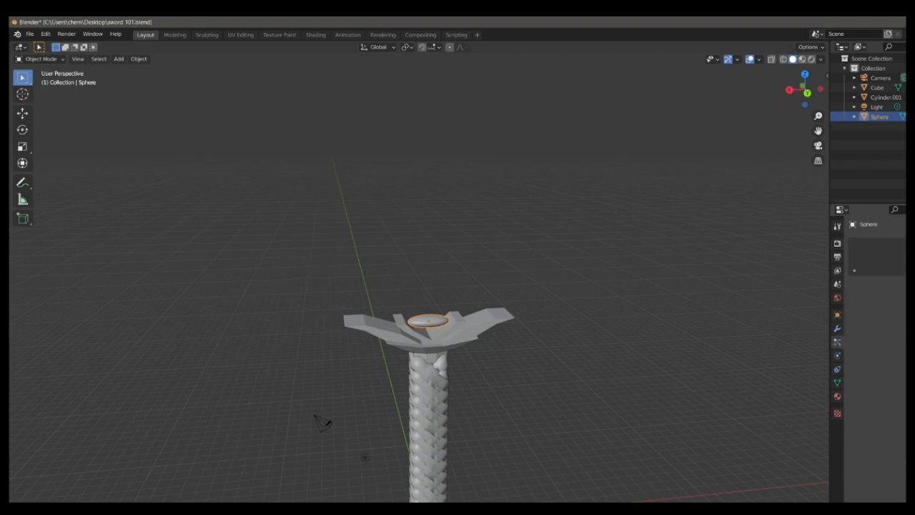
left_click(838, 341)
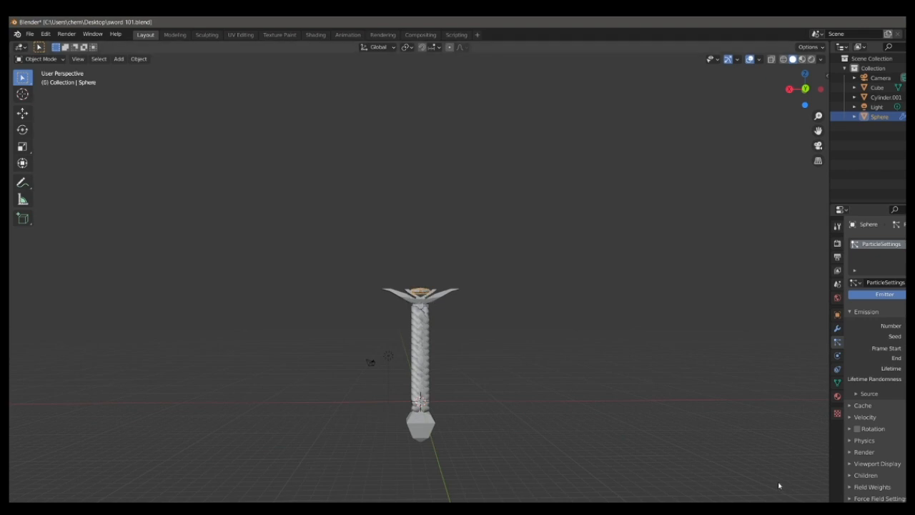
Step: Add a Wind force field blowing upward and adjust its strength in Physics properties
left_click(118, 59)
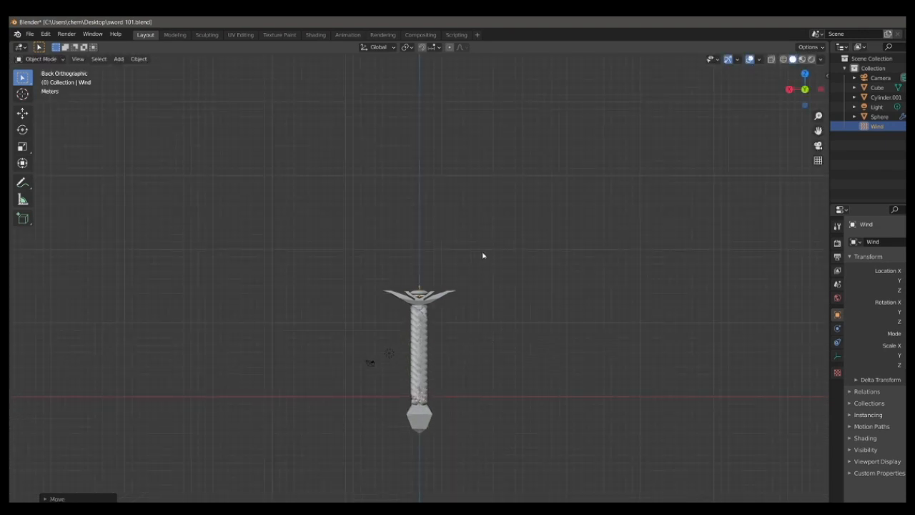
left_click(838, 328)
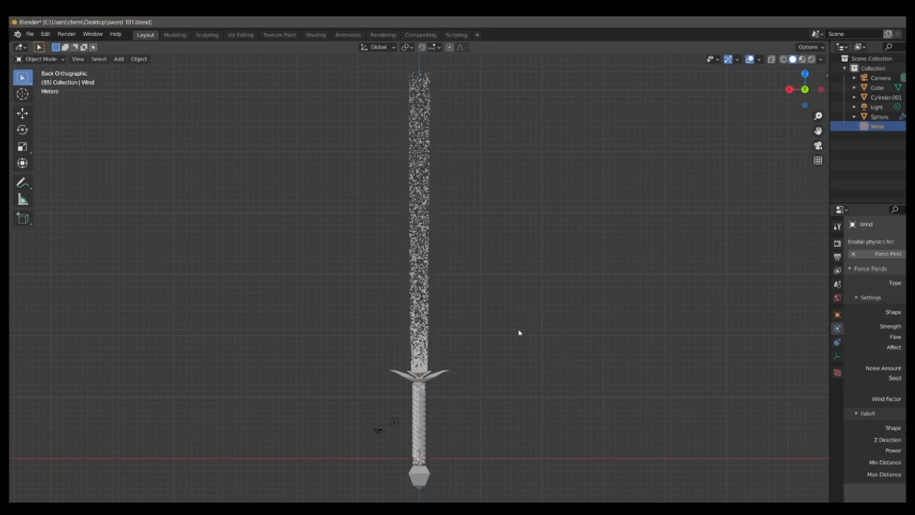
Step: Add a tall cube, delete half, add a Mirror modifier, and taper its vertices into a blade
left_click(119, 59)
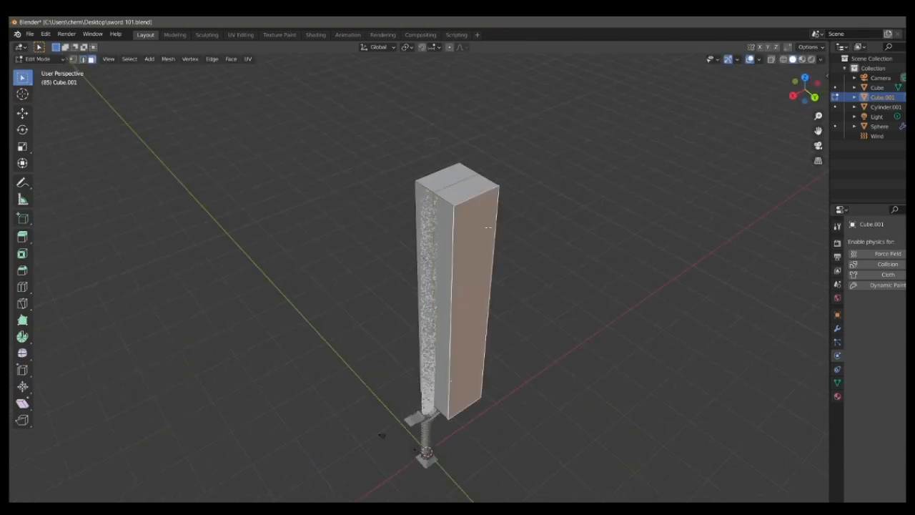
key("Tab")
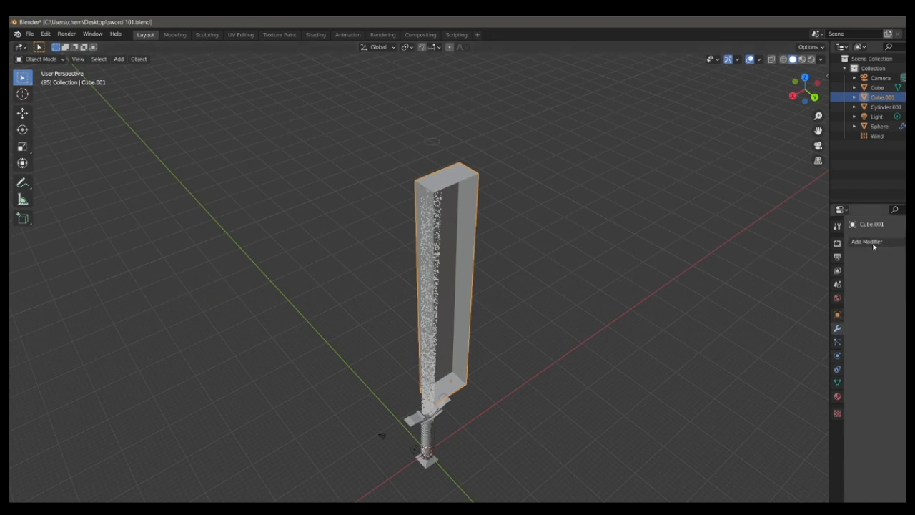
left_click(867, 241)
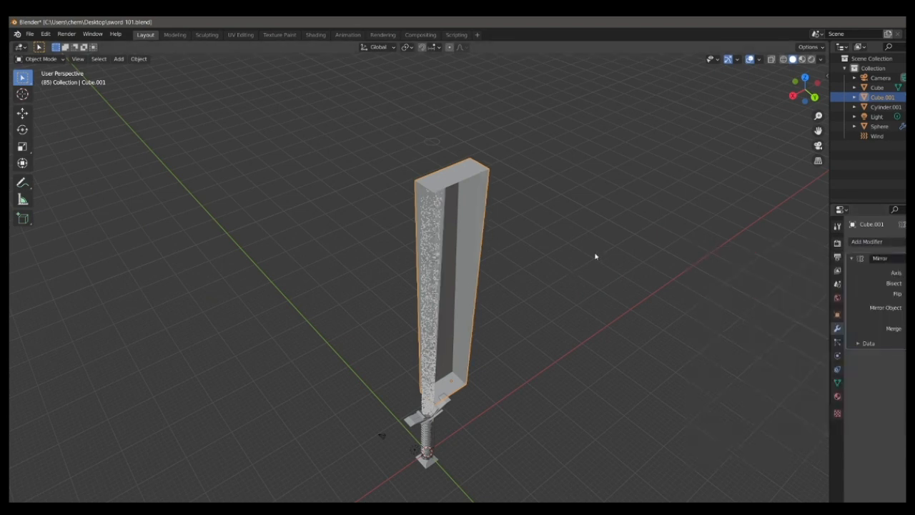
left_click_drag(596, 256, 536, 228)
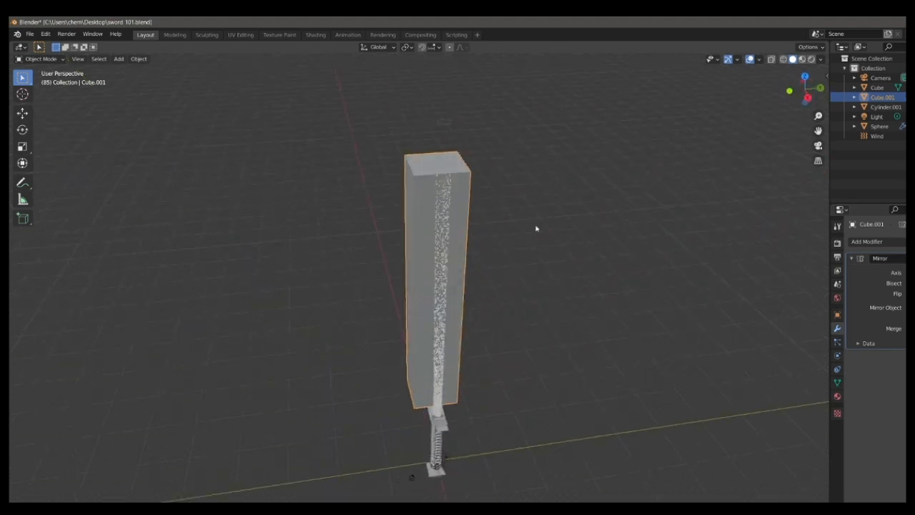
key("Tab")
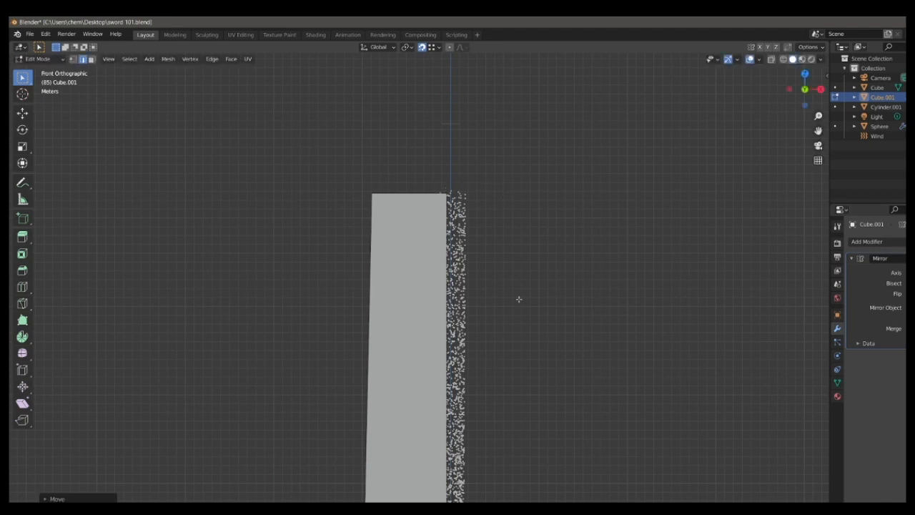
key("Tab")
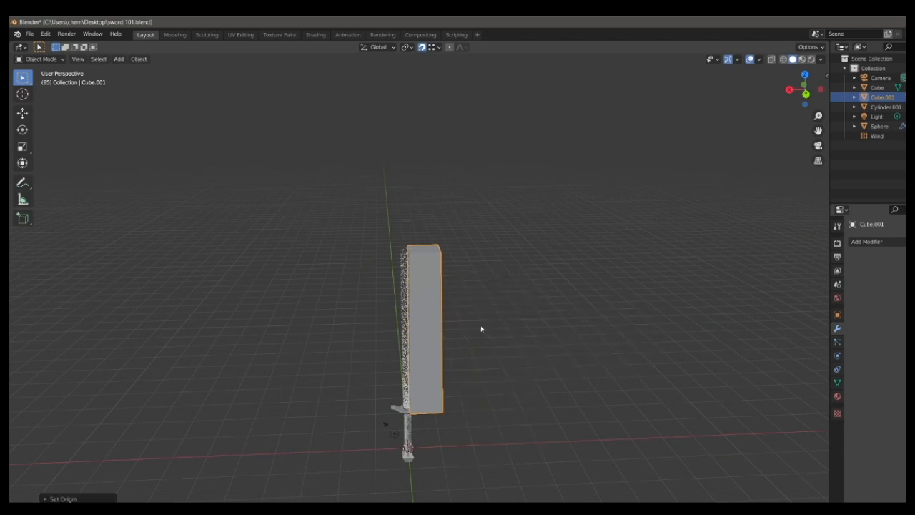
Step: Enable Collision physics on the blade box Cube.001 and hide it
left_click(868, 241)
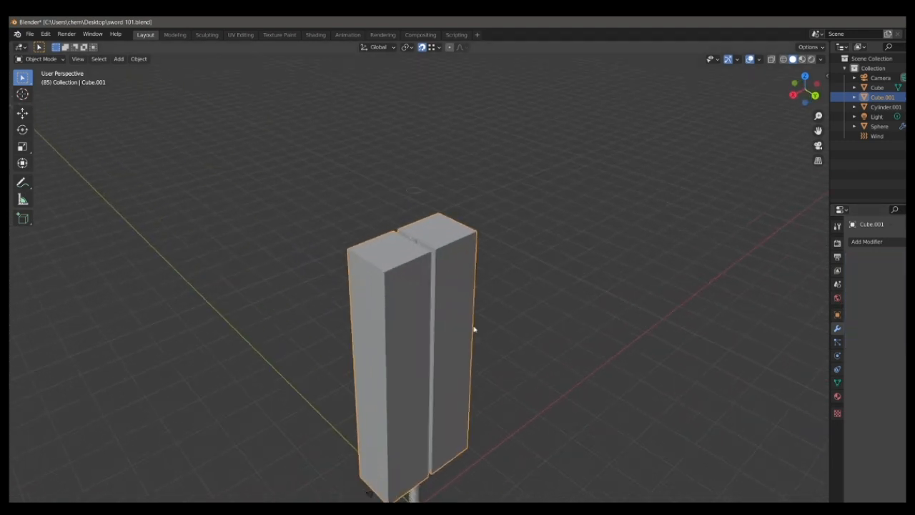
key("Tab")
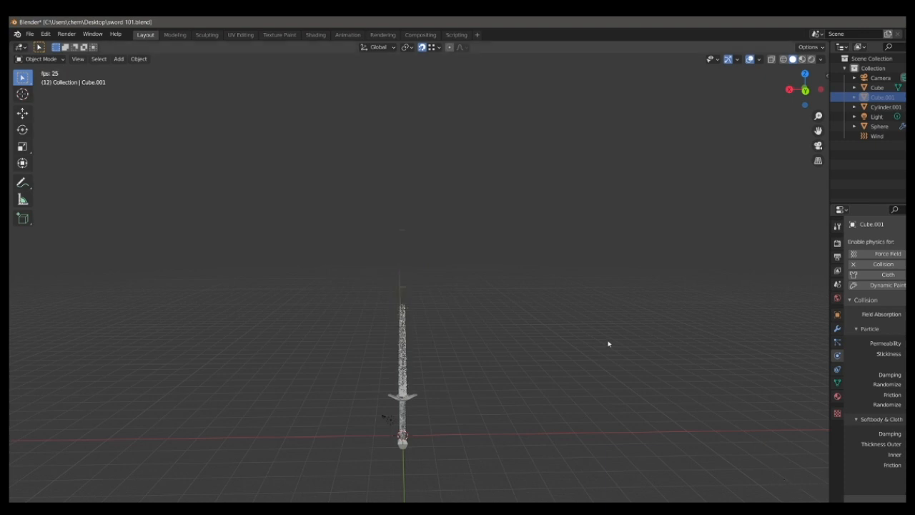
Step: Add a large cube around the sword as a Gas fluid domain with Adaptive Domain enabled
left_click(119, 58)
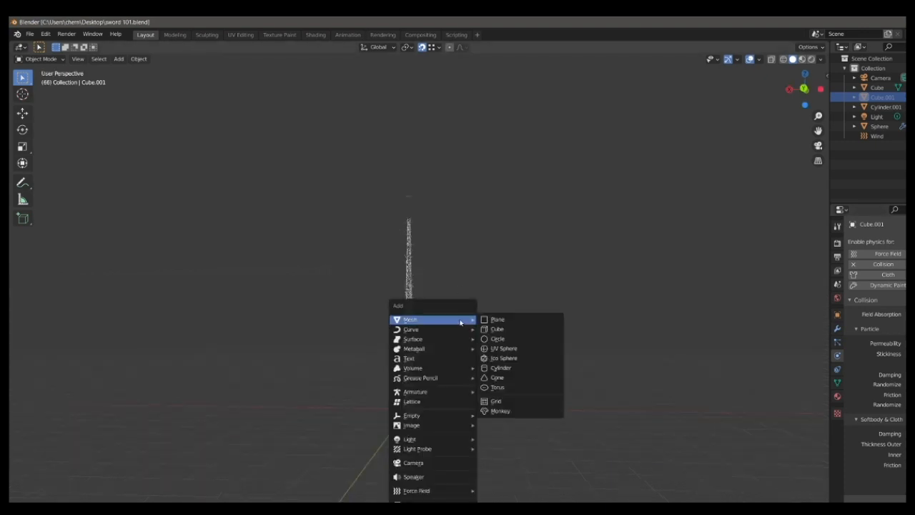
left_click(497, 329)
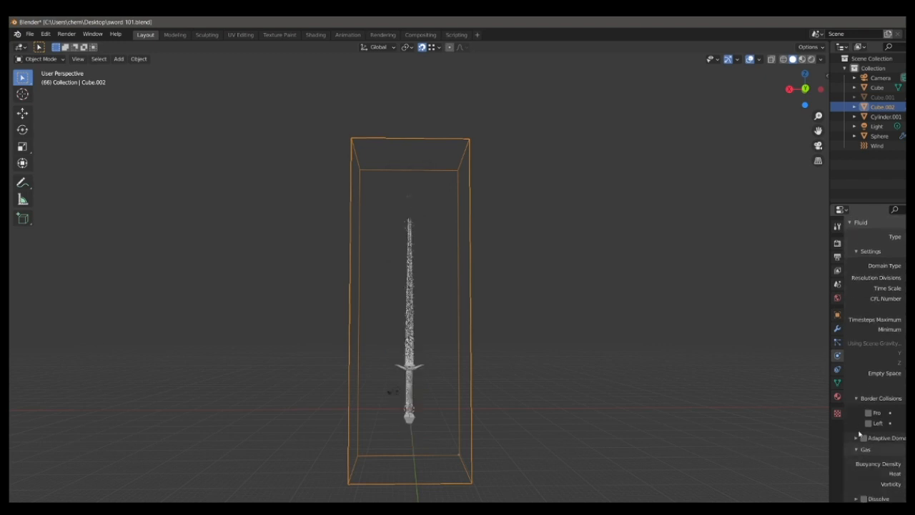
scroll("down", 3)
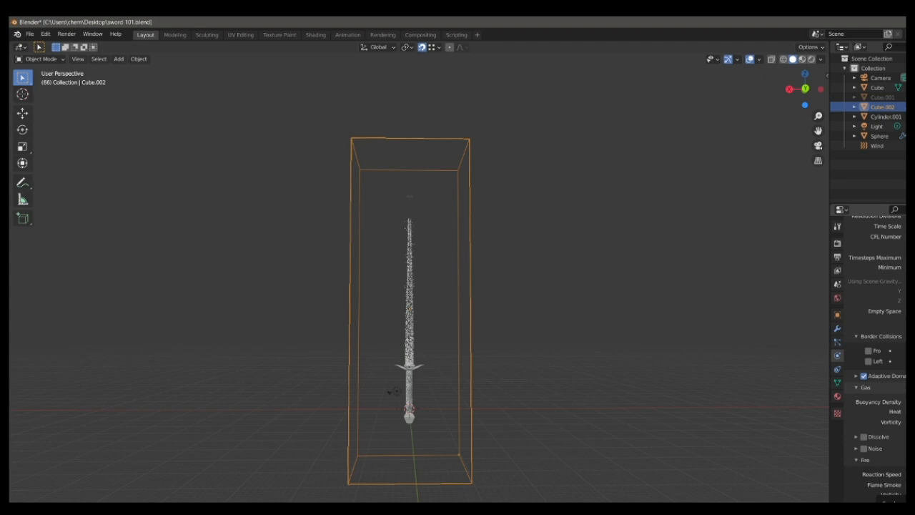
mouse_move(791, 447)
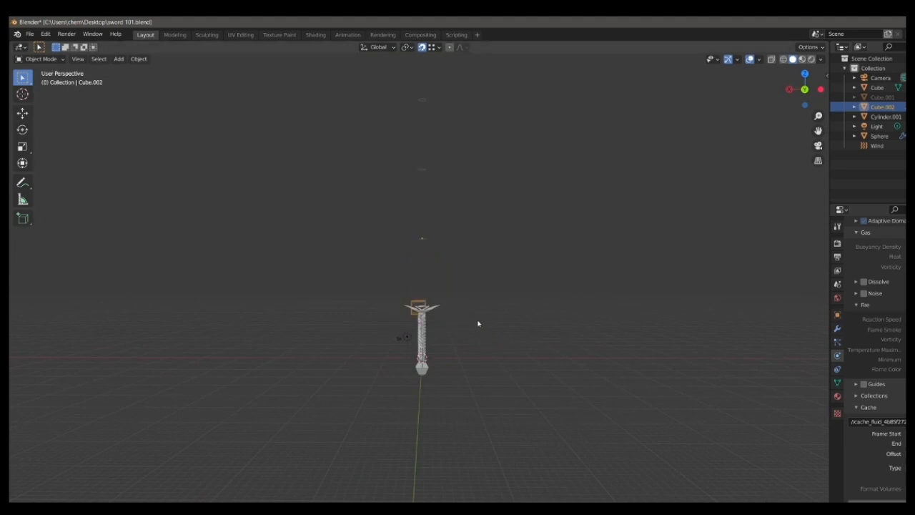
left_click_drag(479, 324, 437, 350)
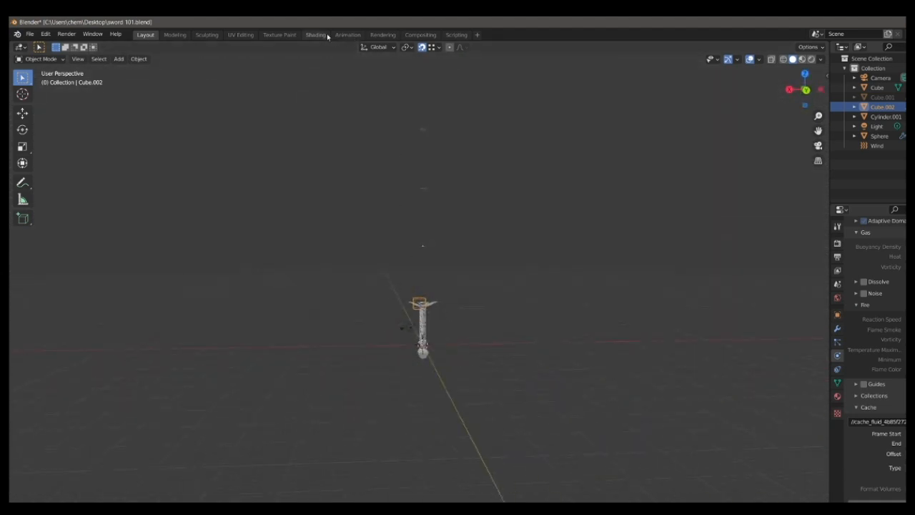
Step: Feed the domain's Principled Volume a Noise Texture through a ColorRamp set to dark orange
left_click(315, 35)
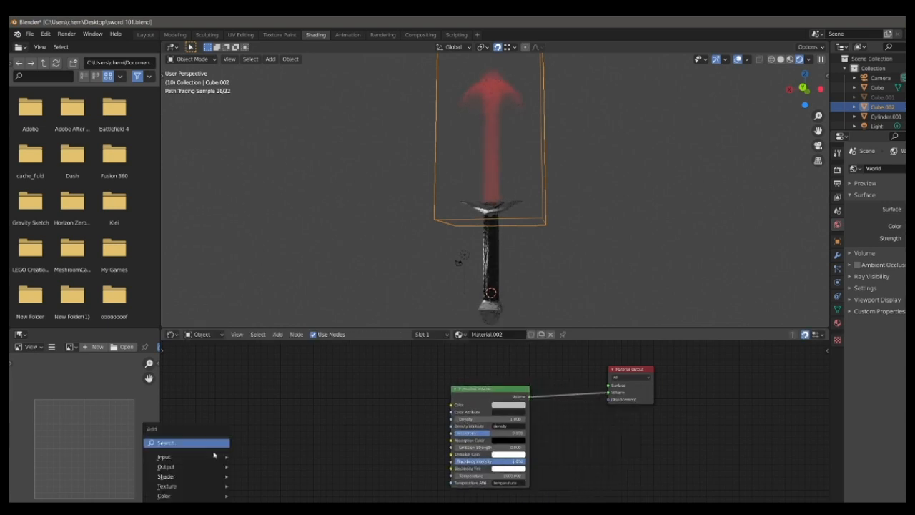
type("Noi")
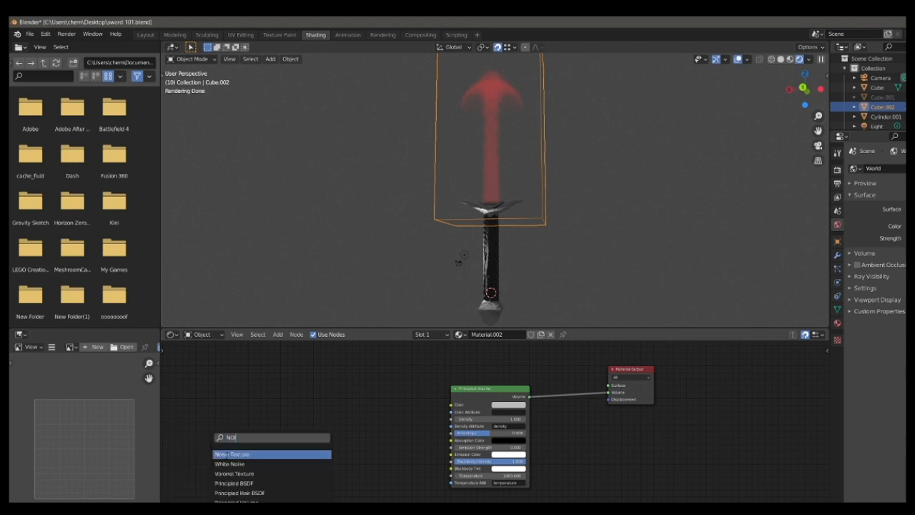
left_click(232, 454)
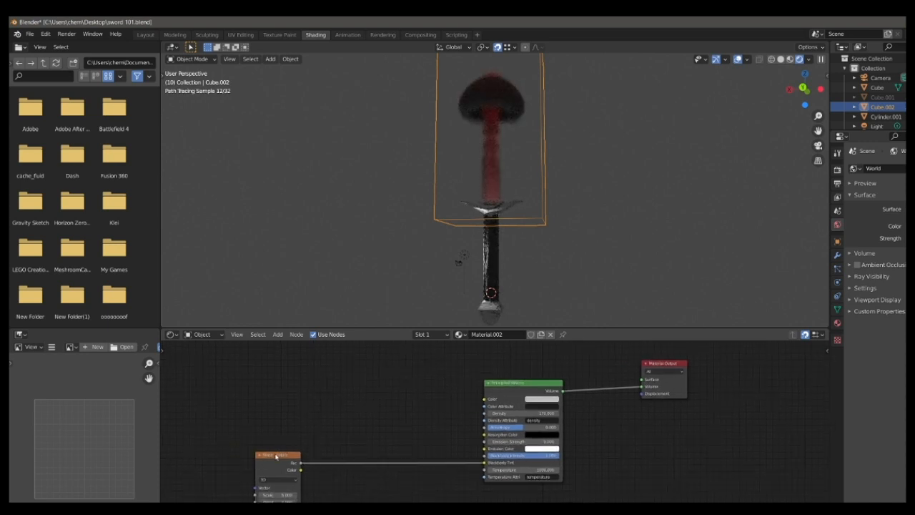
left_click(277, 456)
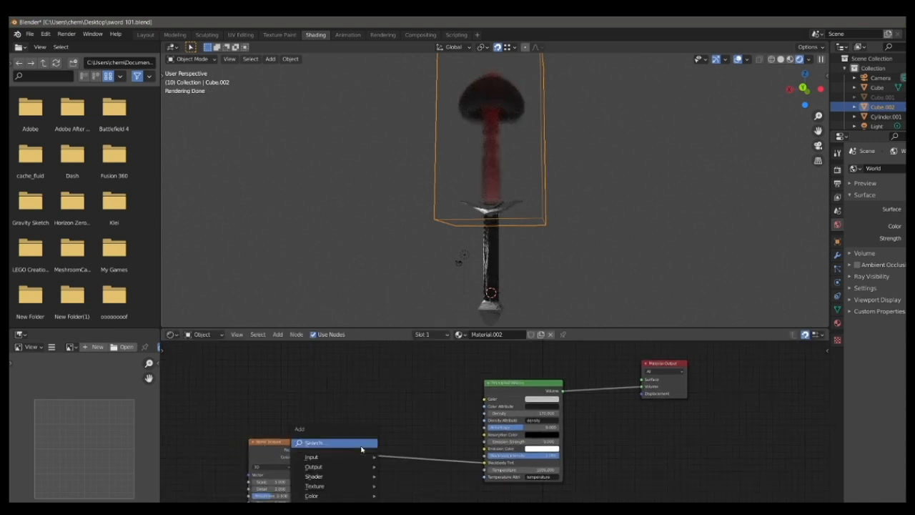
left_click(312, 442)
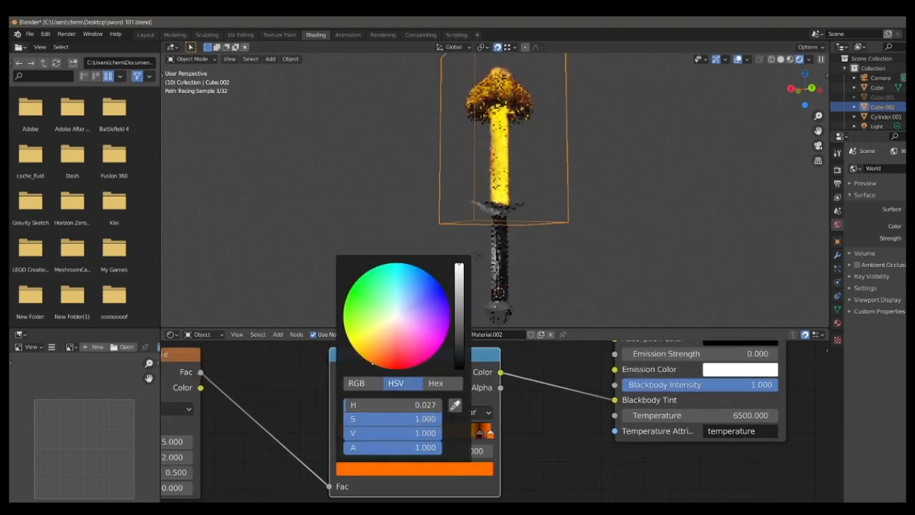
left_click(376, 345)
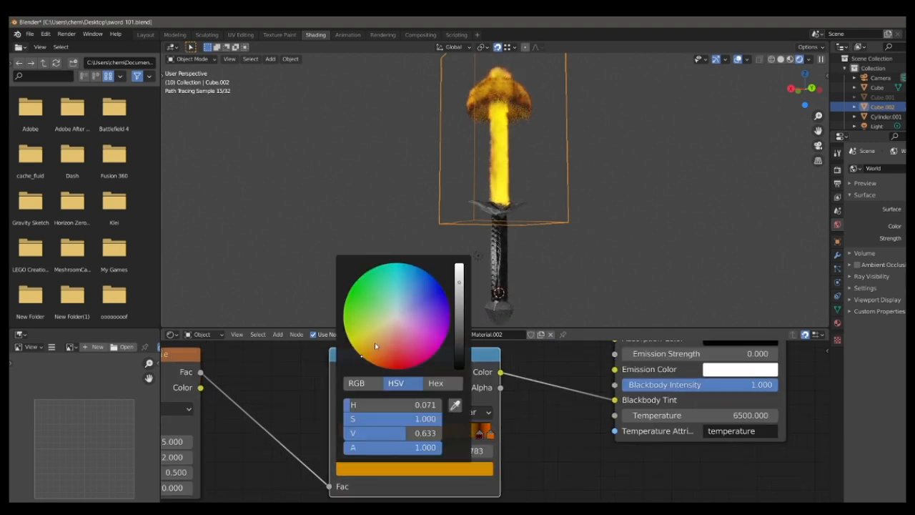